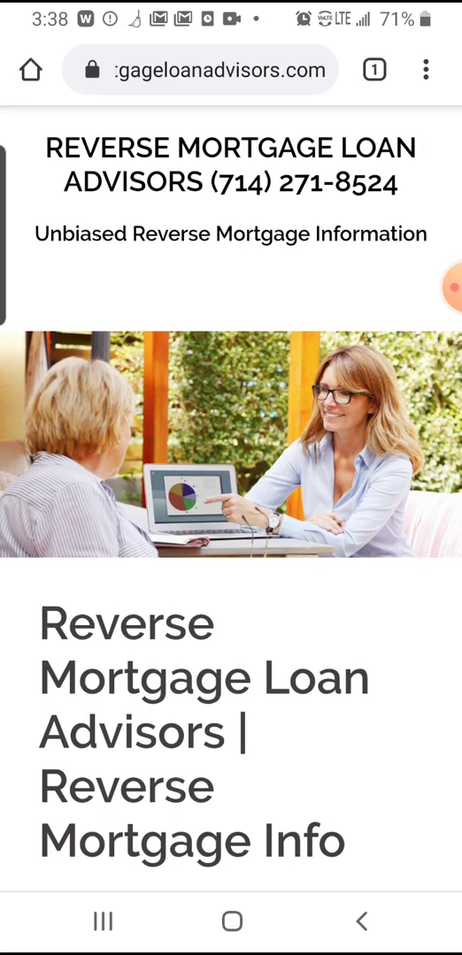
Step: Bring up Chrome's three-dot main menu over the reverse mortgage page
click(428, 70)
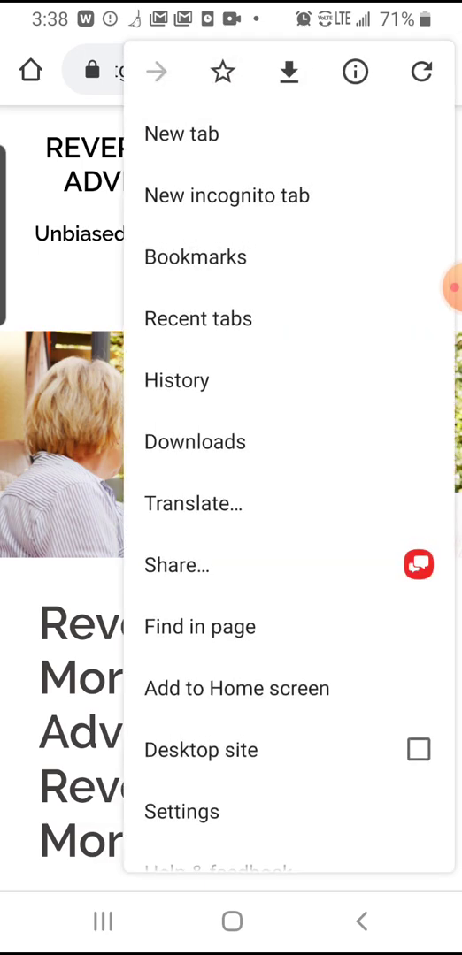
Step: In Settings > Notifications, toggle ytmp3.cc on and back off so its notifications stay disabled
click(181, 810)
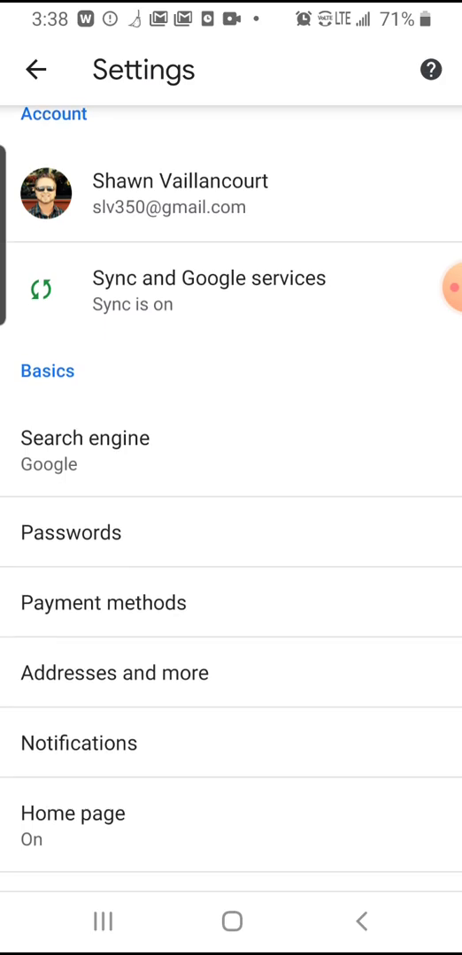
click(78, 743)
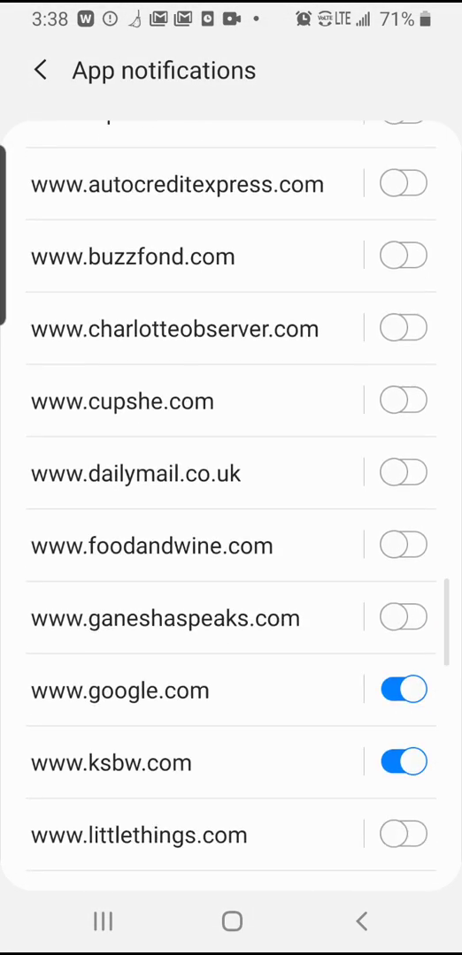
scroll(down, 3)
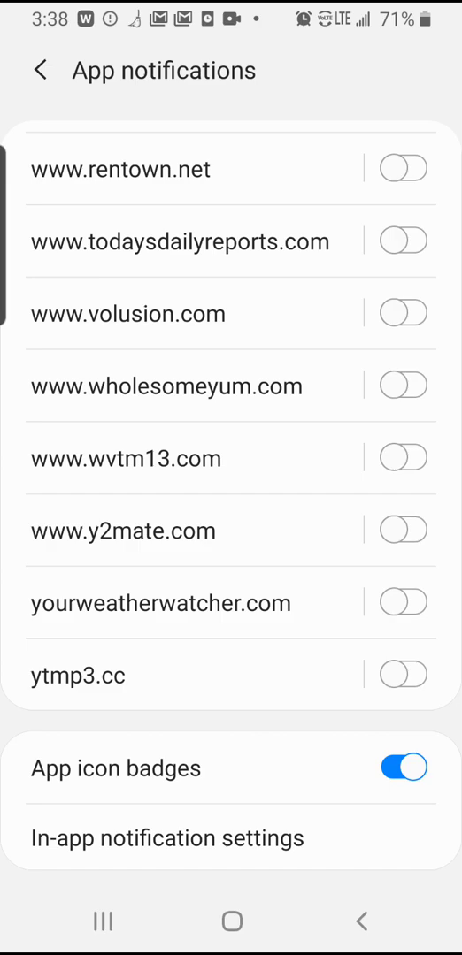
click(403, 676)
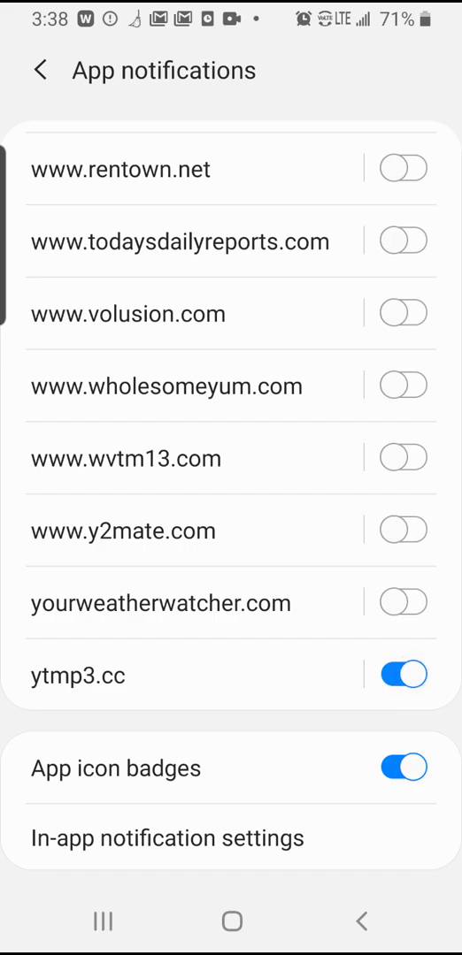
click(403, 675)
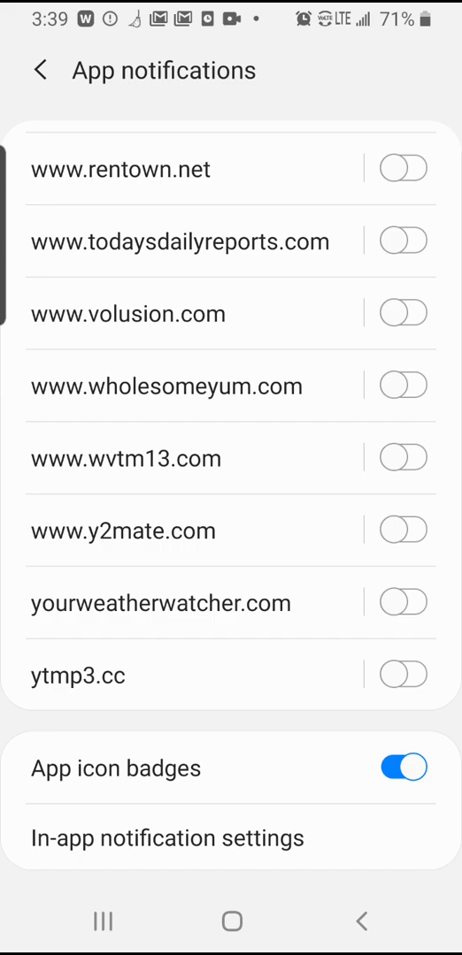
Step: Review Site settings > Notifications, confirming ytmp3.cc sits in the Blocked list, then return to Site settings
click(38, 71)
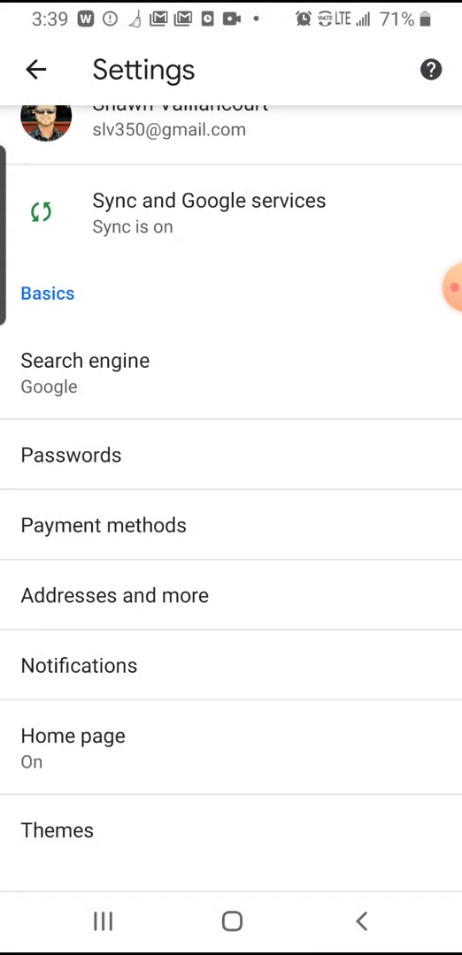
scroll(down, 3)
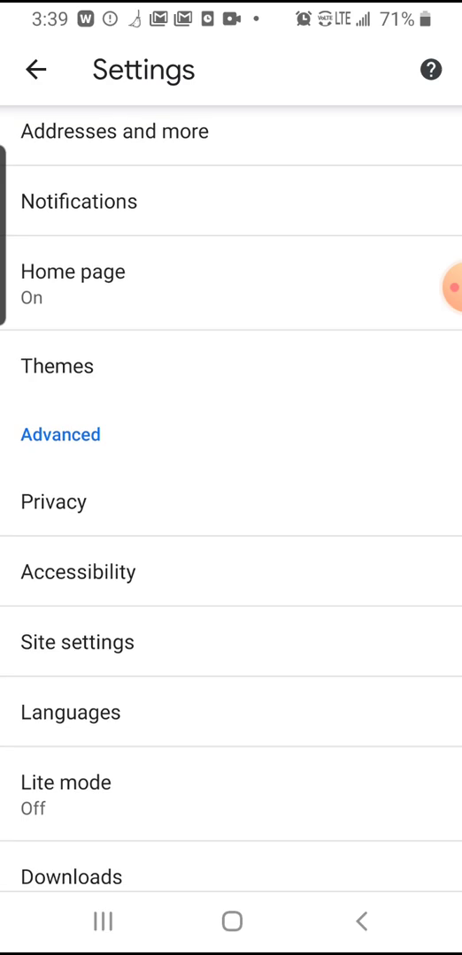
click(75, 641)
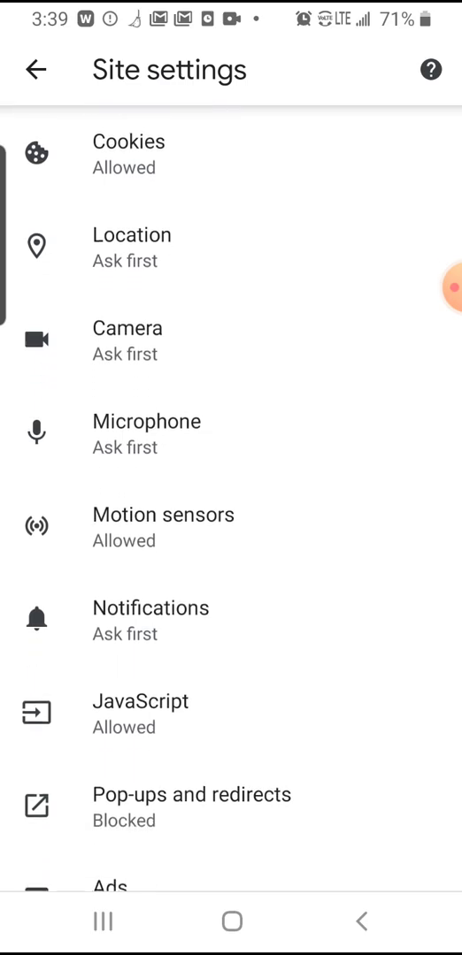
click(150, 616)
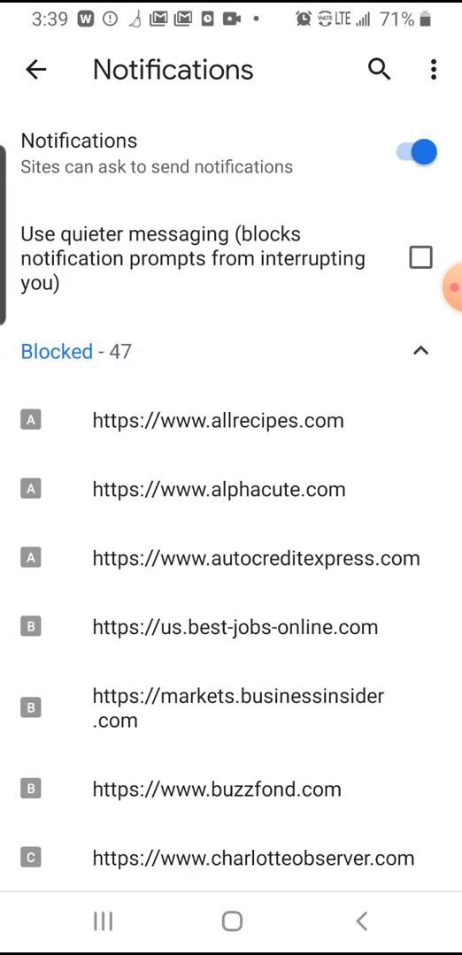
scroll(down, 3)
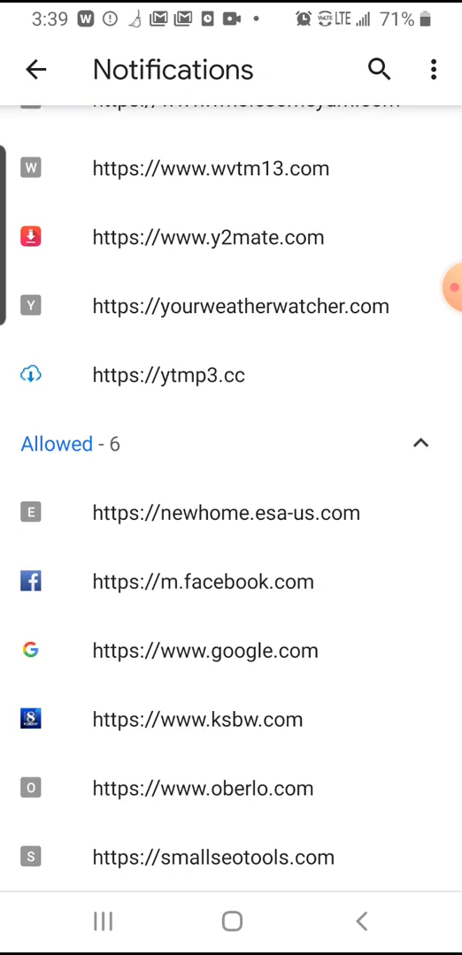
click(227, 513)
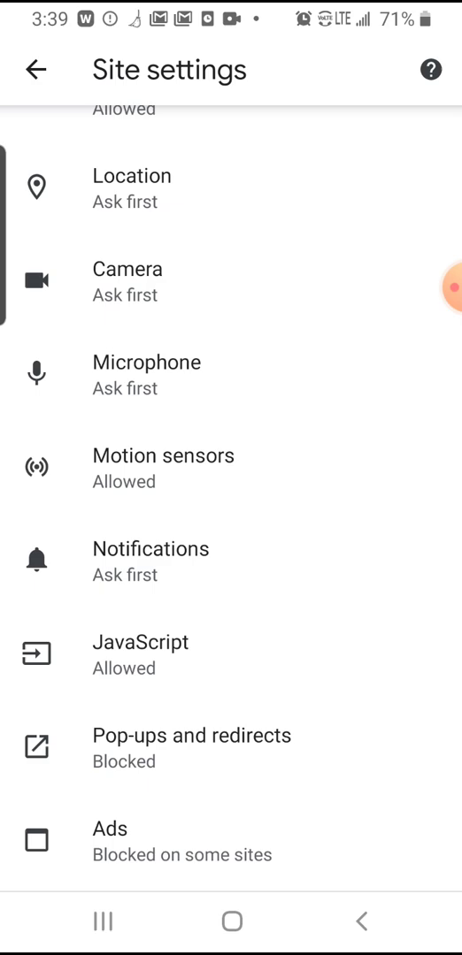
Step: Return to Chrome's main Settings list with the Advanced section in view
click(33, 71)
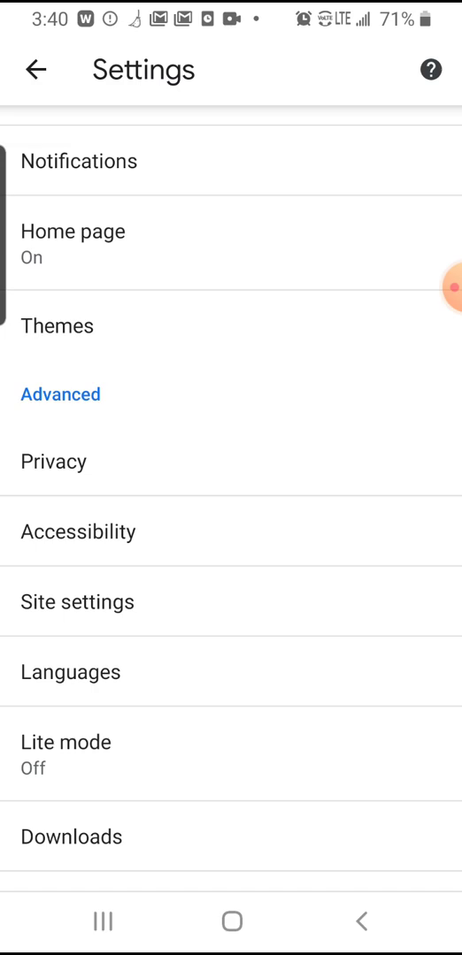
scroll(up, 3)
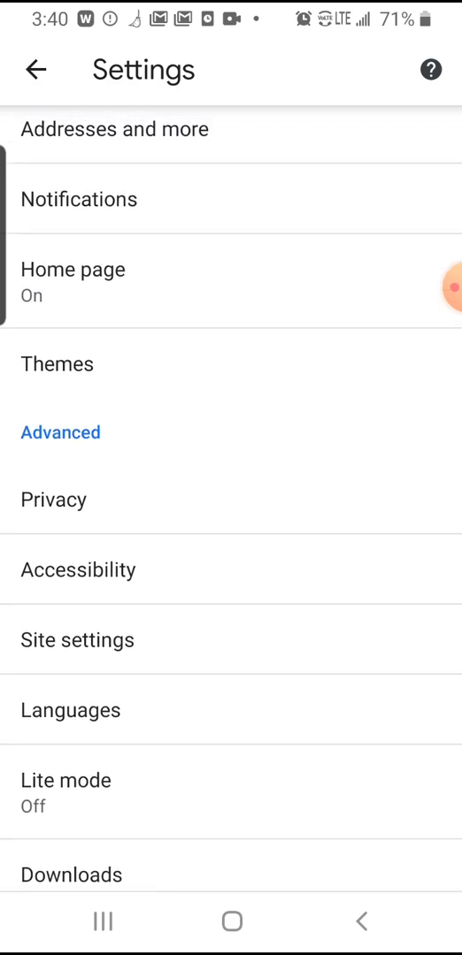